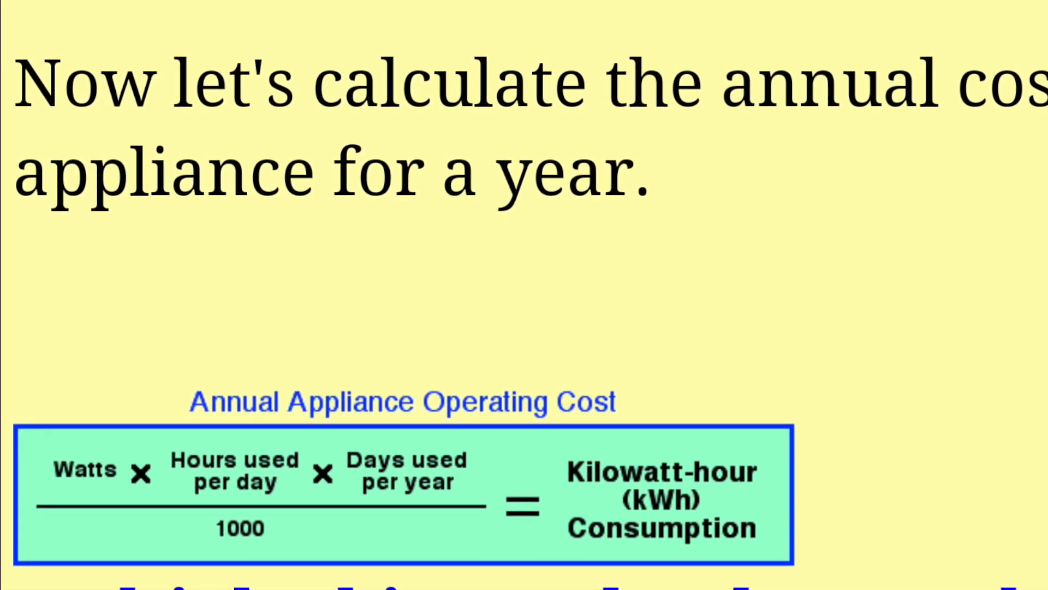
scroll(down, 3)
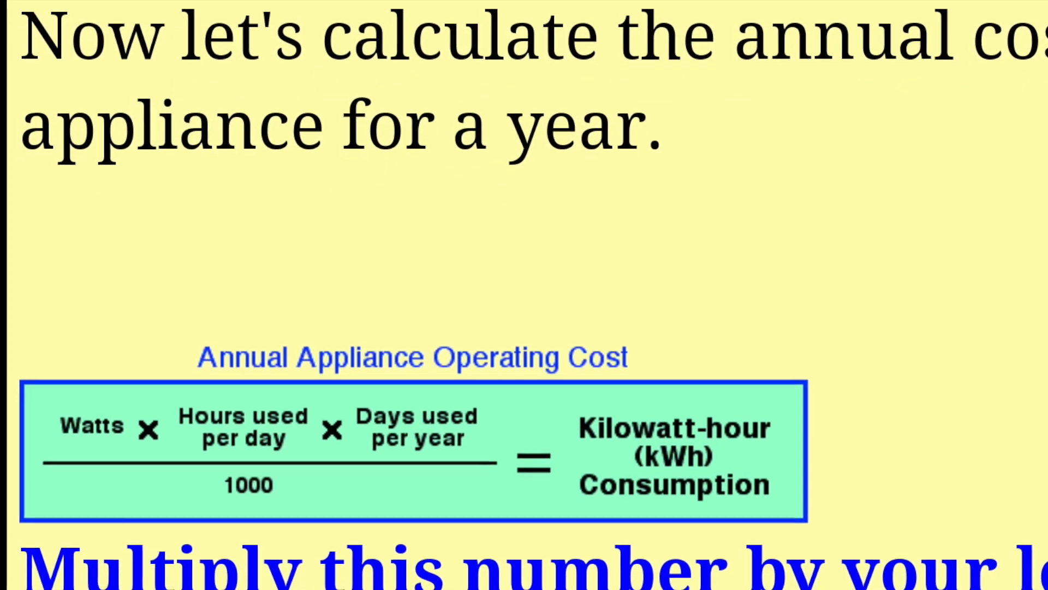
scroll(down, 3)
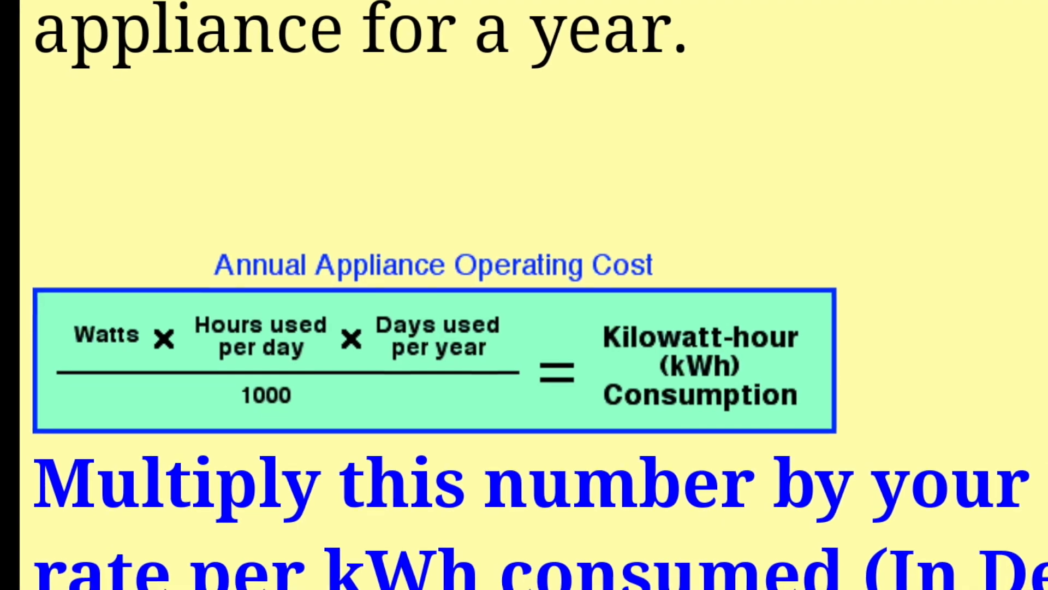
scroll(down, 3)
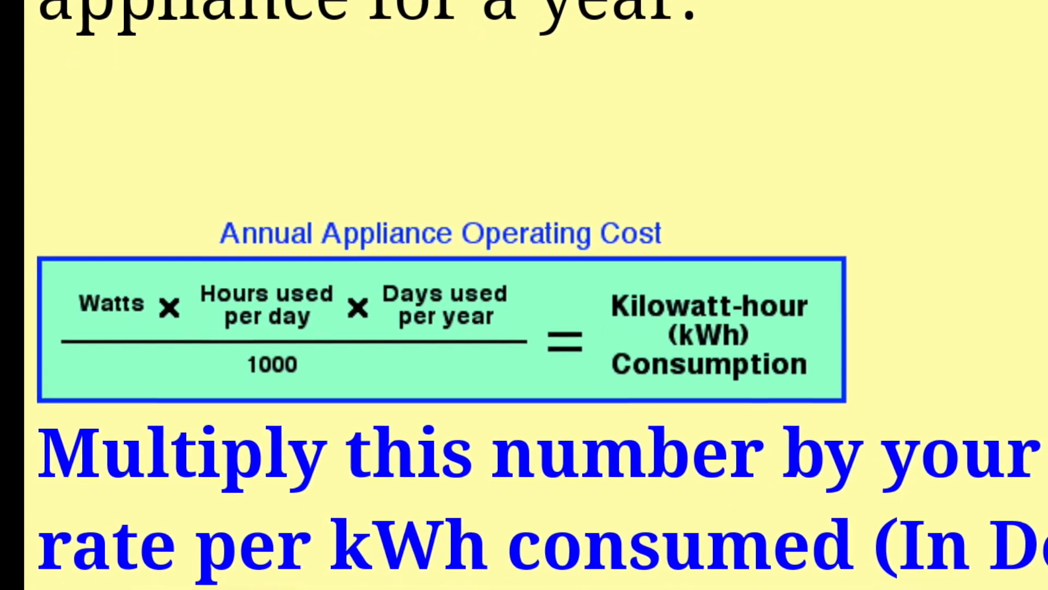